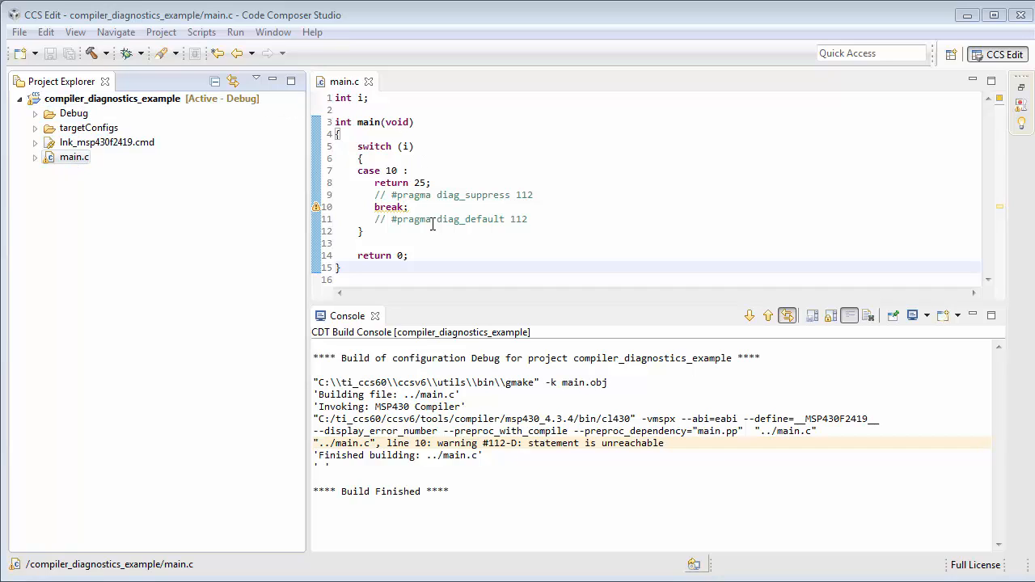
mouse_move(591, 335)
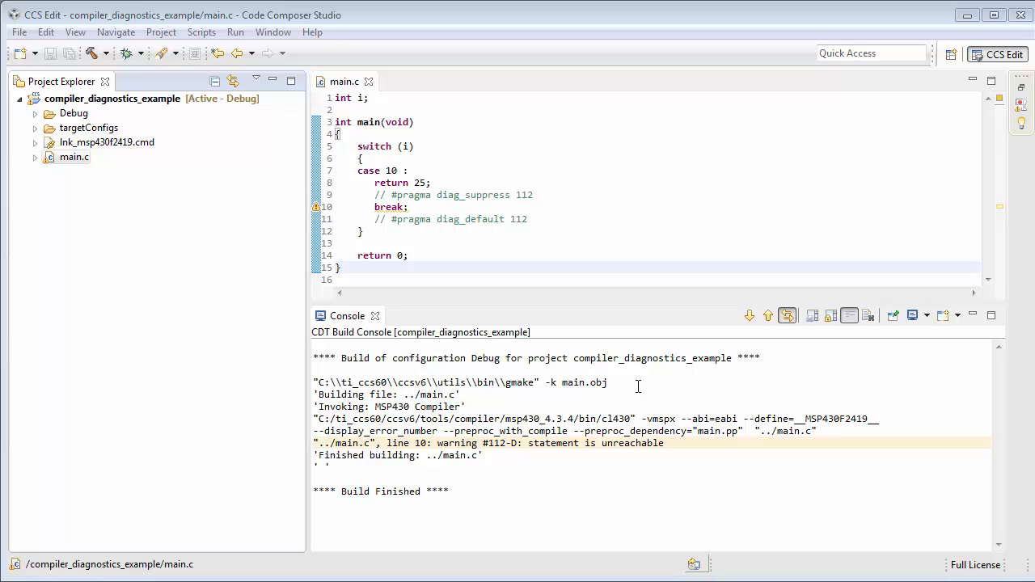
mouse_move(336, 440)
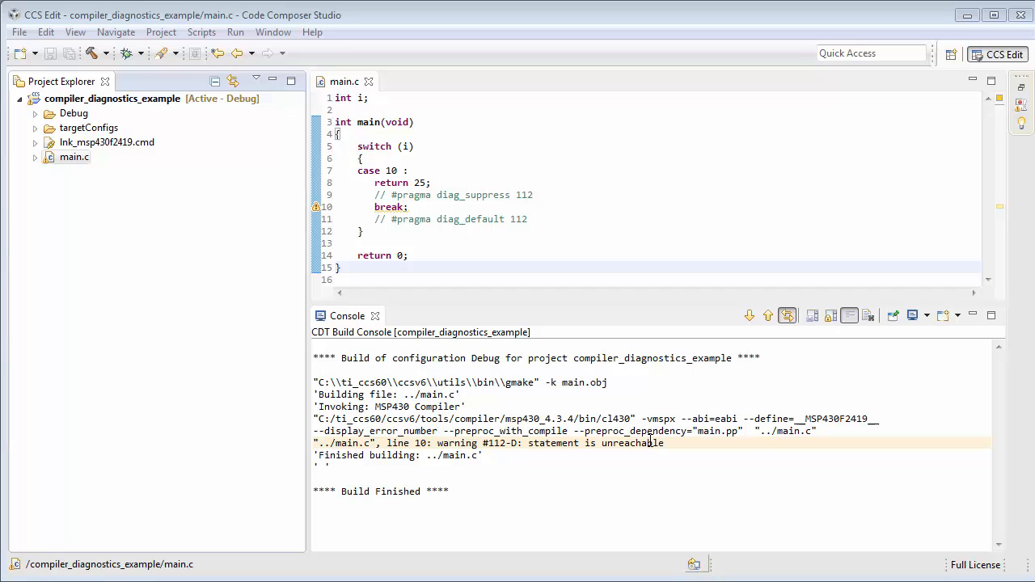
mouse_move(521, 449)
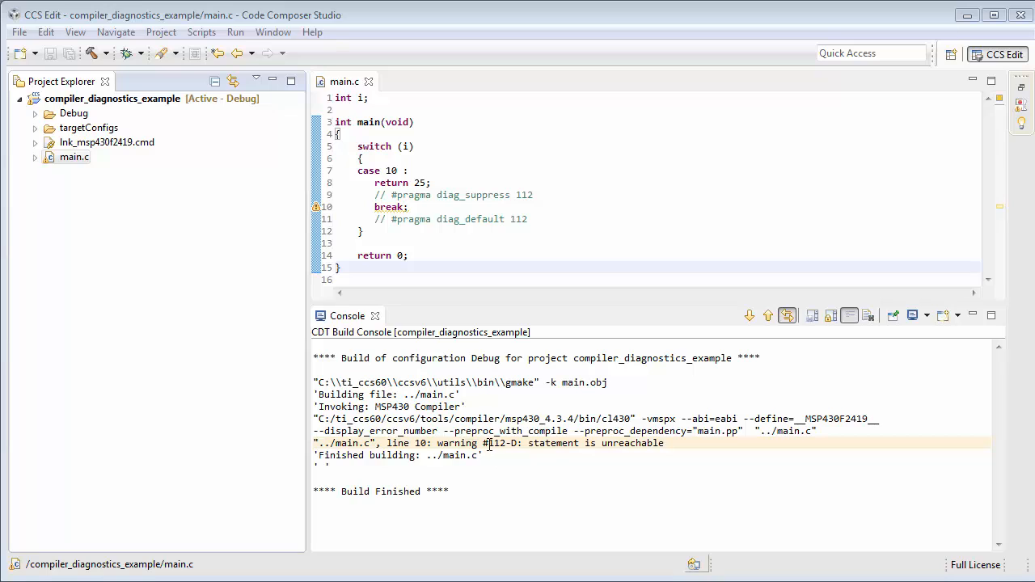
Step: Identify warning #112 and the display_error_number option in the build output, then go to the unreachable break on line 10
double_click(495, 443)
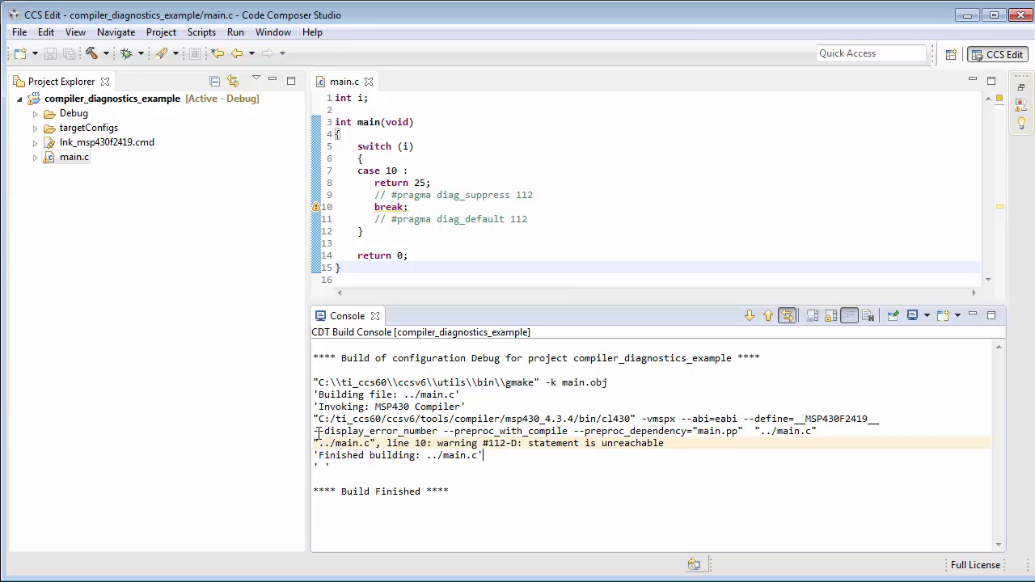
double_click(372, 430)
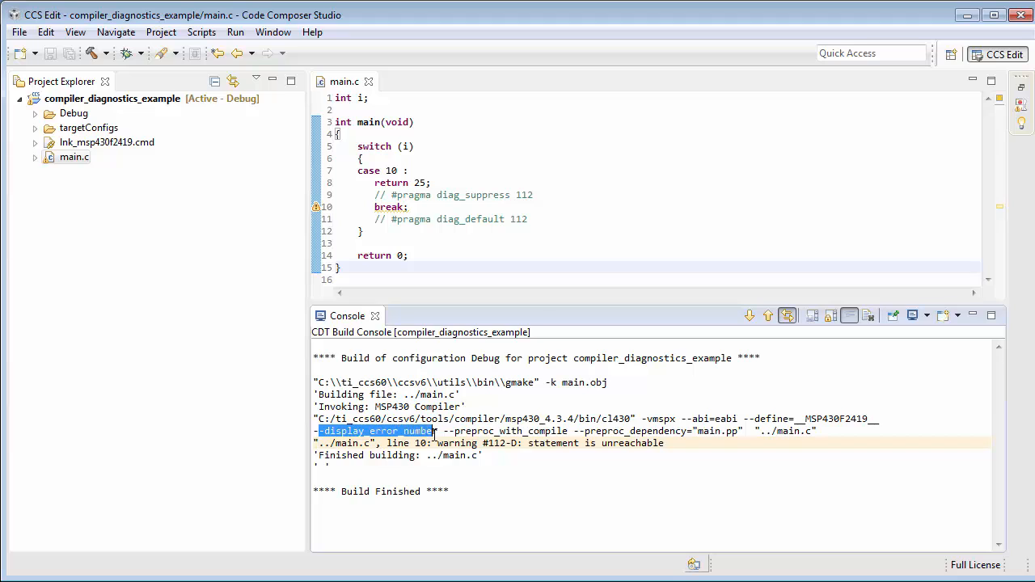
mouse_move(455, 443)
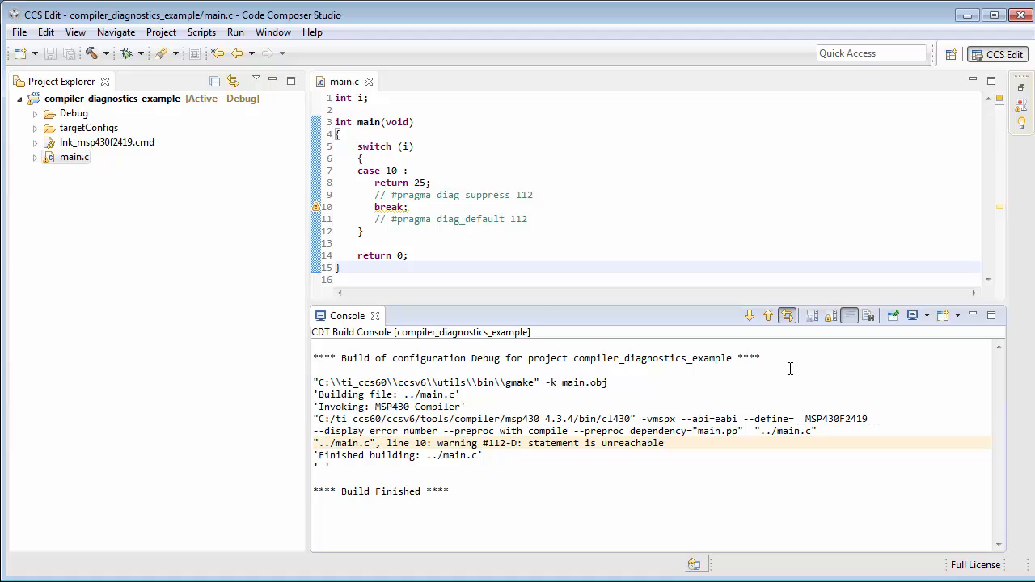
mouse_move(641, 407)
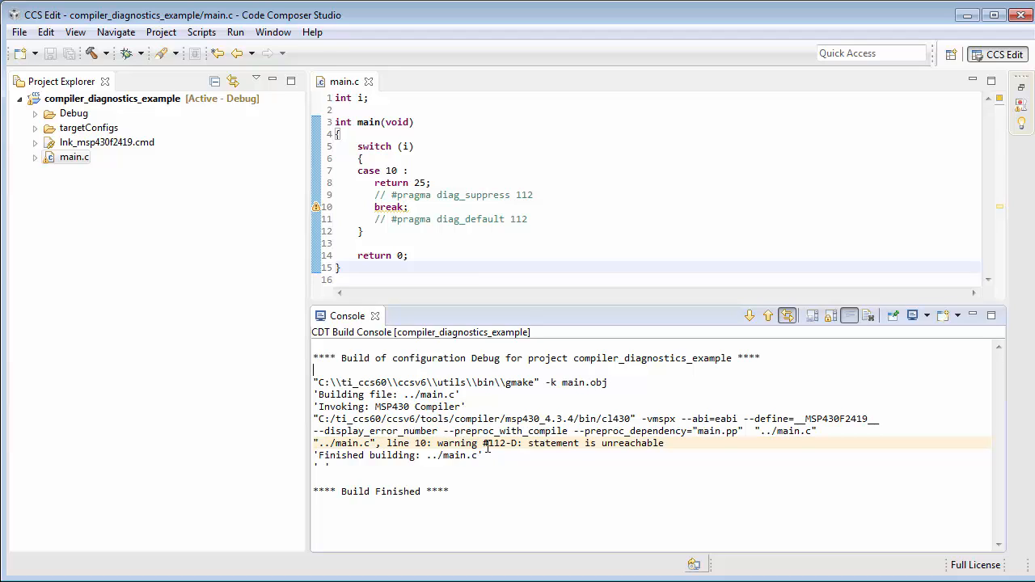
double_click(495, 443)
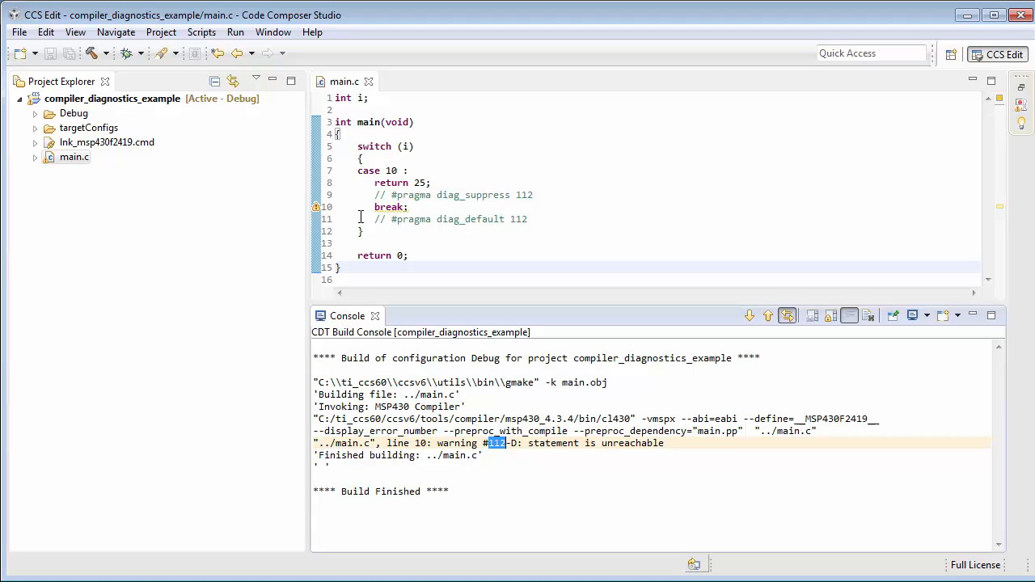
double_click(388, 207)
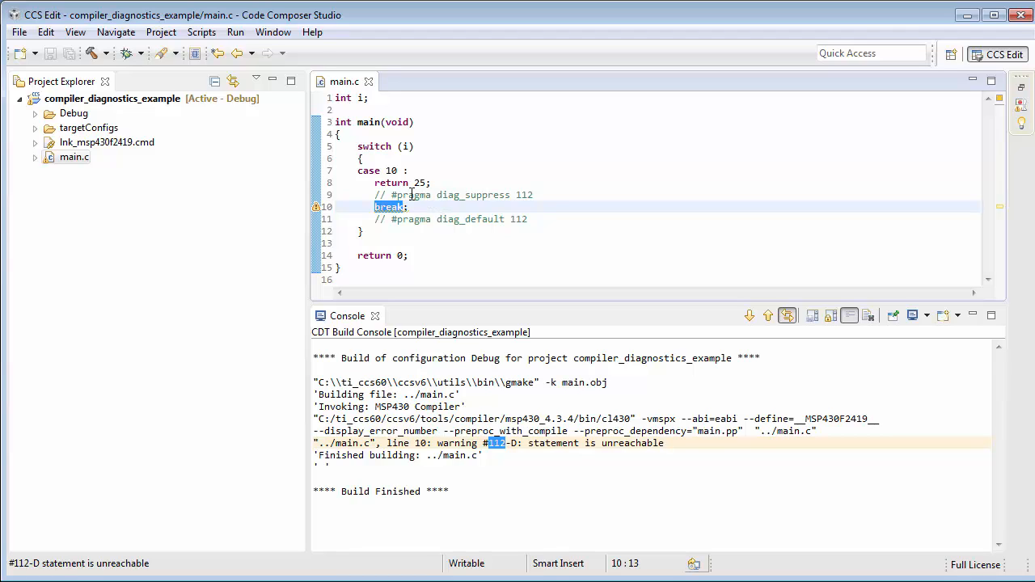
click(436, 181)
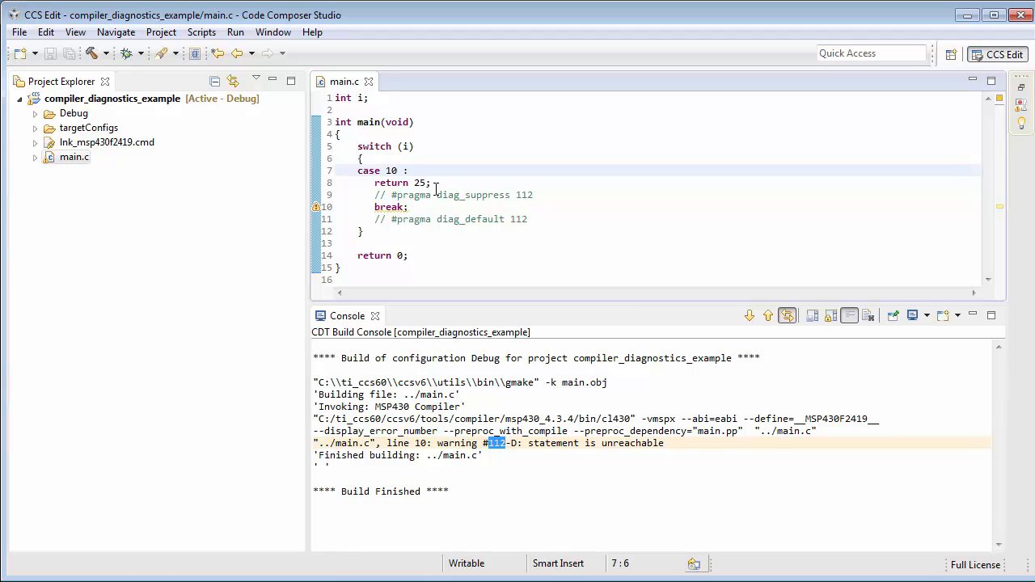
mouse_move(391, 194)
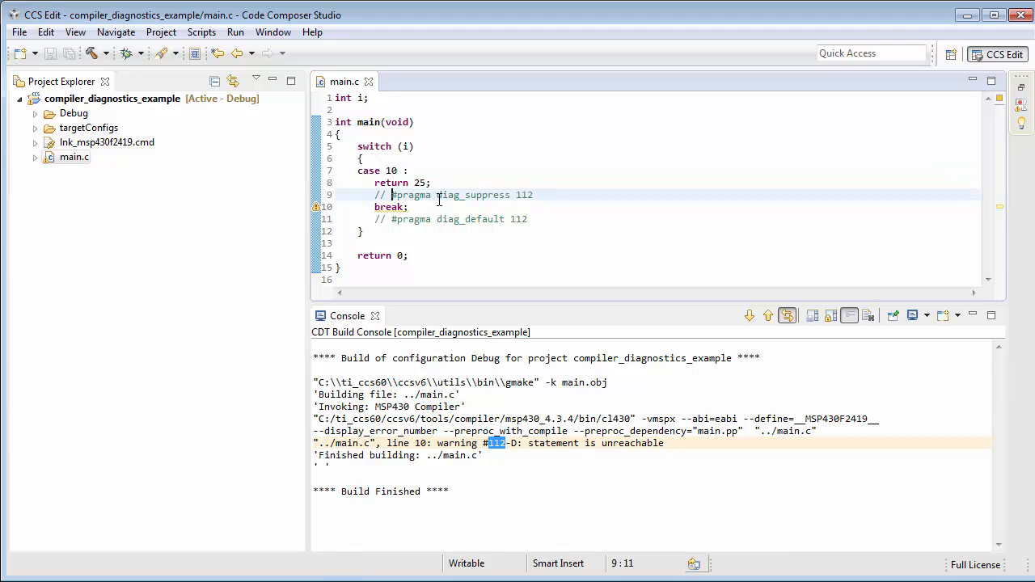
Step: Uncomment the diag_suppress 112 and diag_default 112 pragmas, save main.c, and check the 112 values
key(BackSpace)
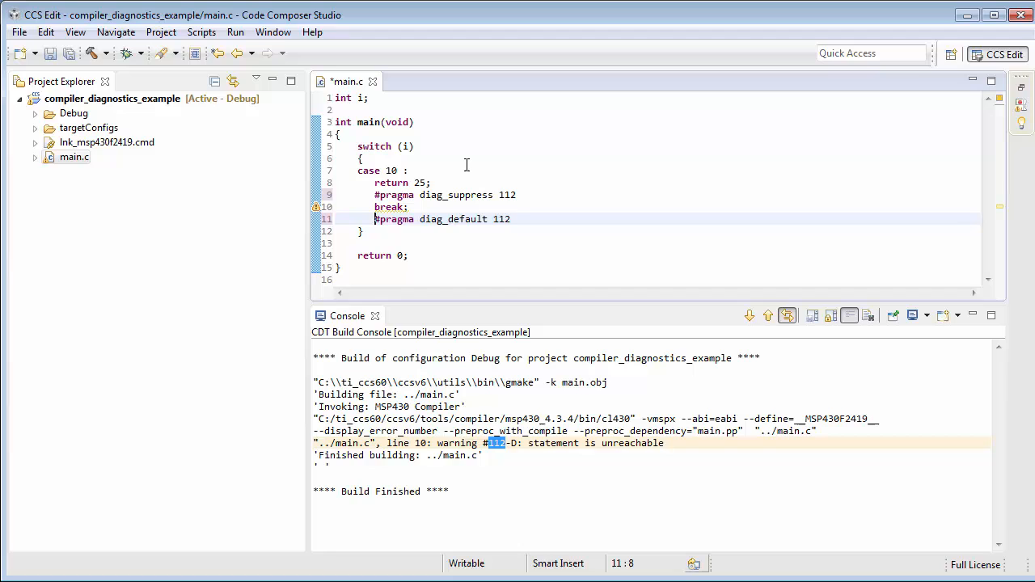
key(ctrl+s)
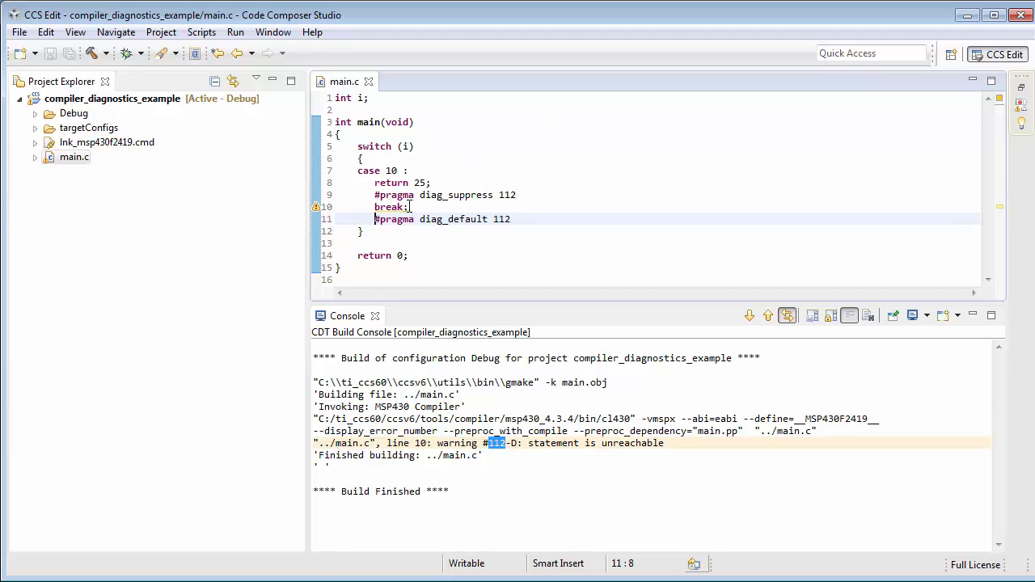
double_click(443, 194)
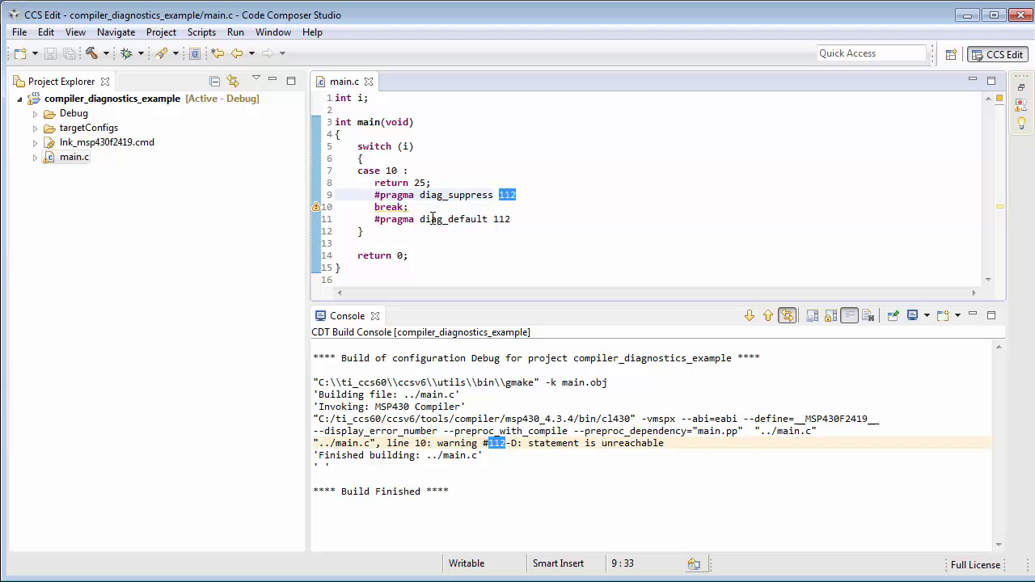
click(465, 220)
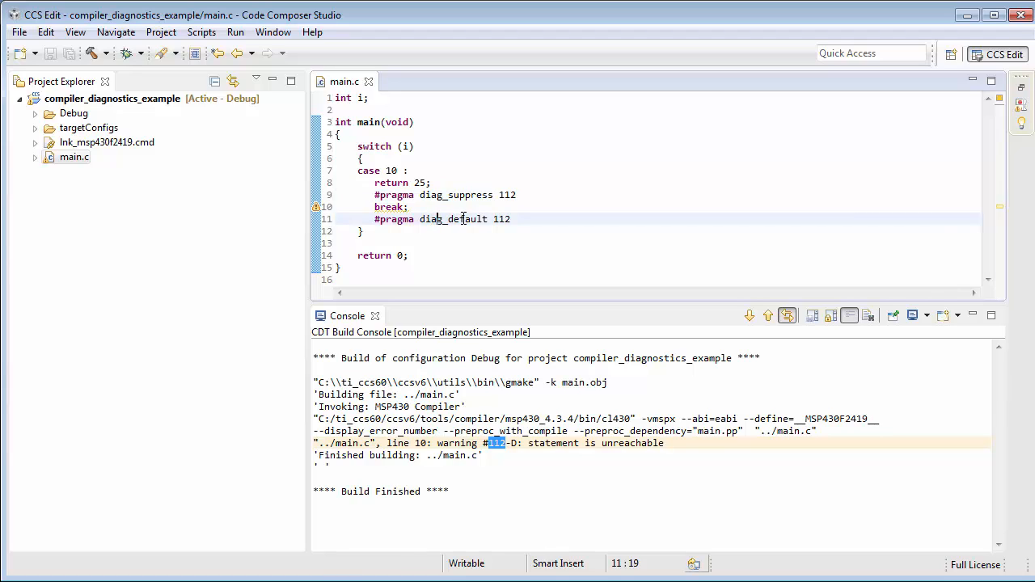
mouse_move(462, 218)
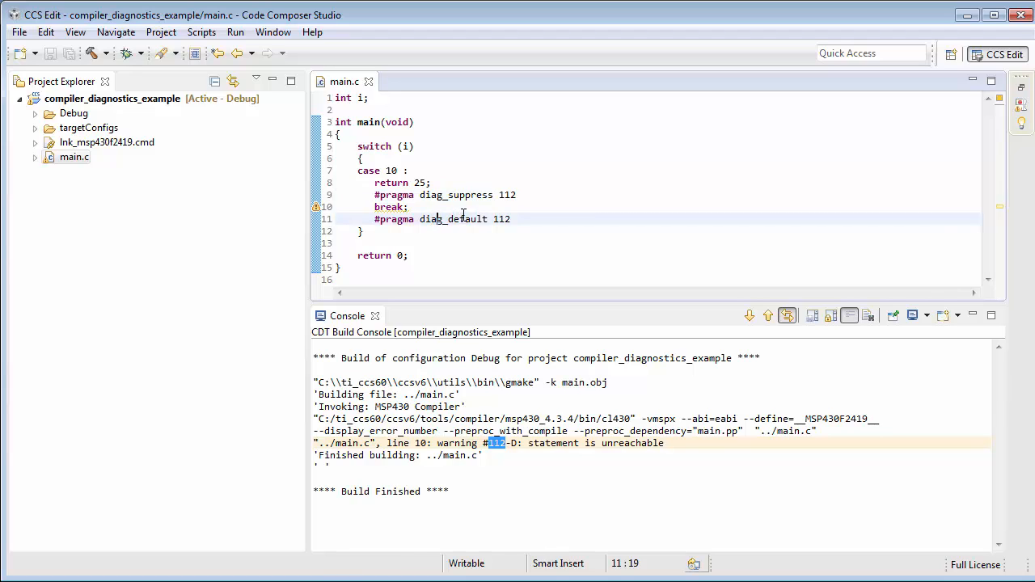
mouse_move(506, 218)
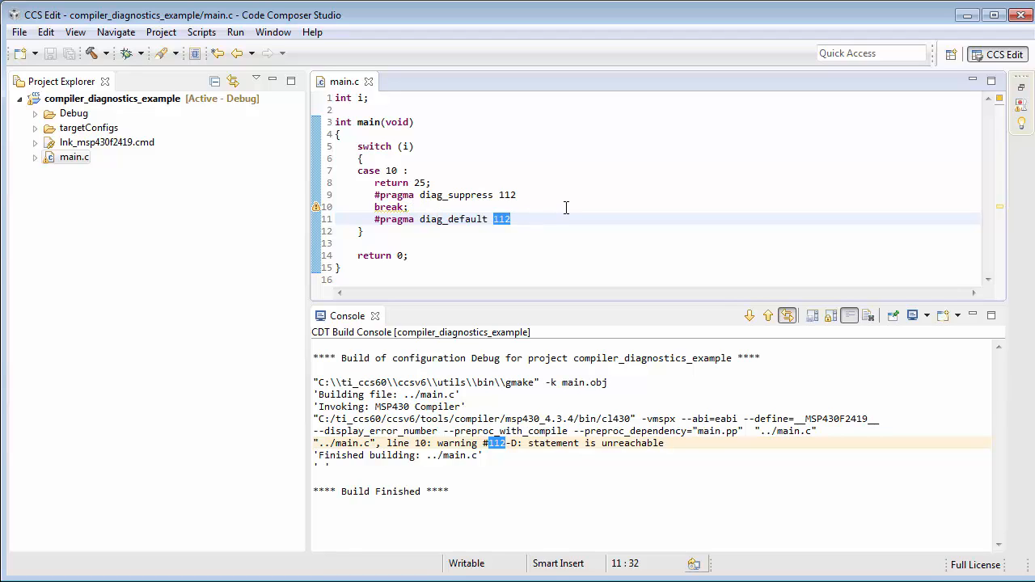
mouse_move(553, 200)
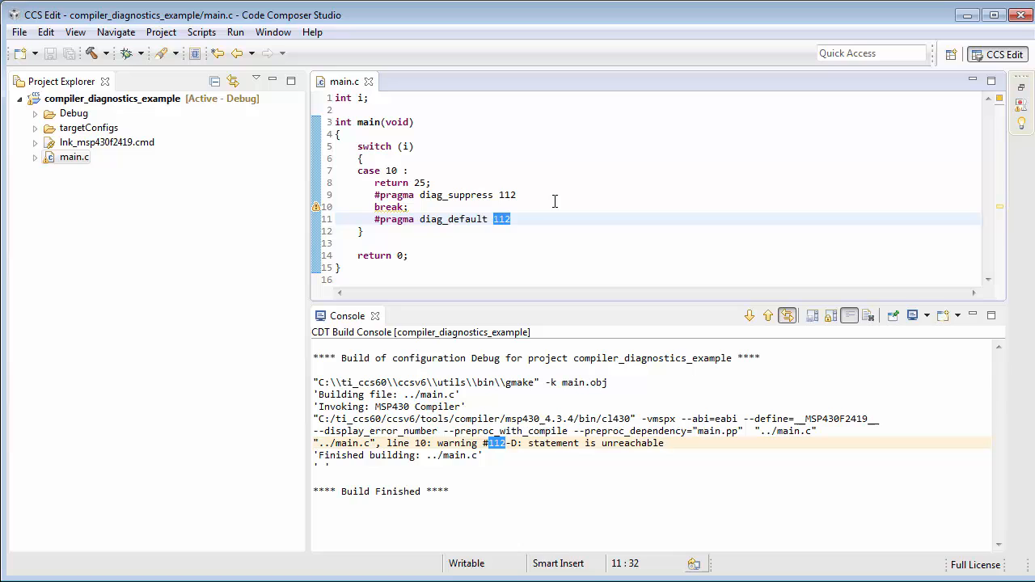
Step: Rebuild only main.c from Project Explorer so it compiles with no unreachable-statement warning
right_click(75, 155)
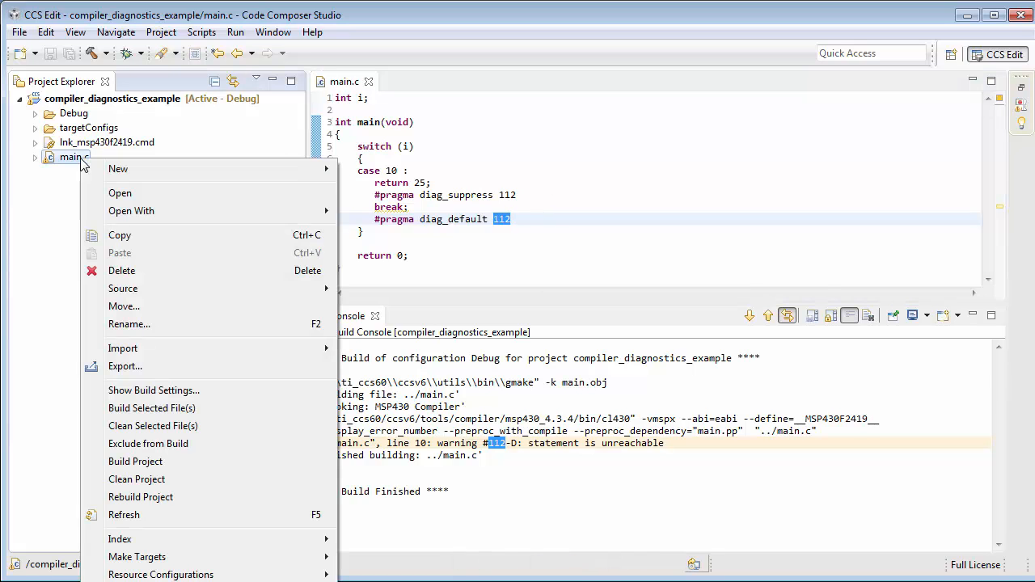
mouse_move(152, 407)
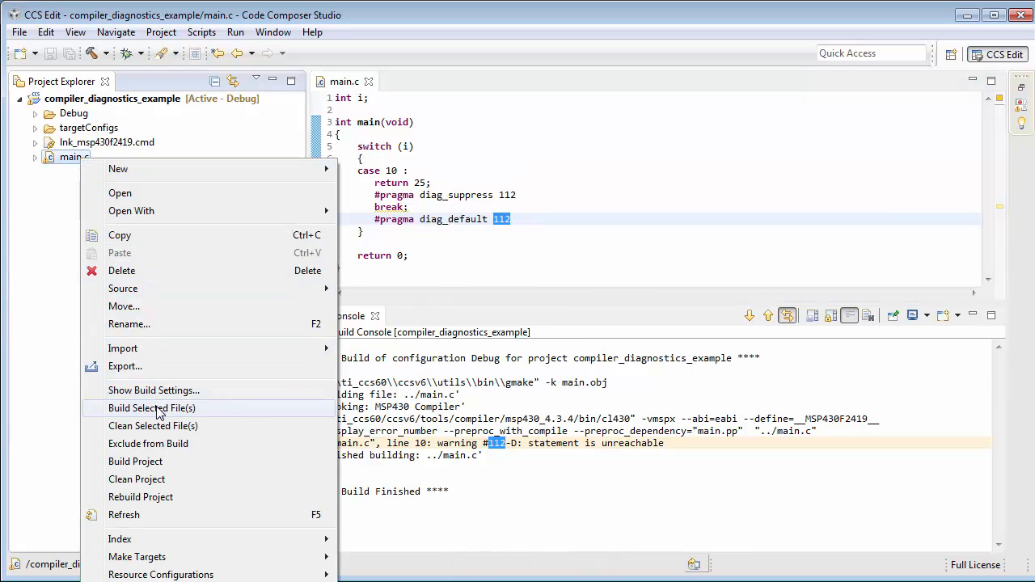
click(152, 407)
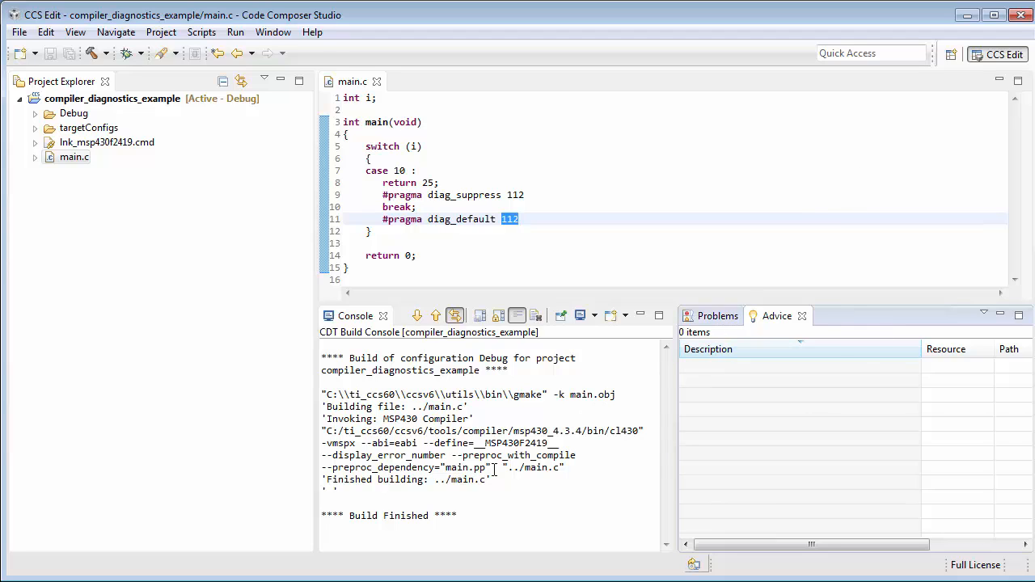
mouse_move(501, 412)
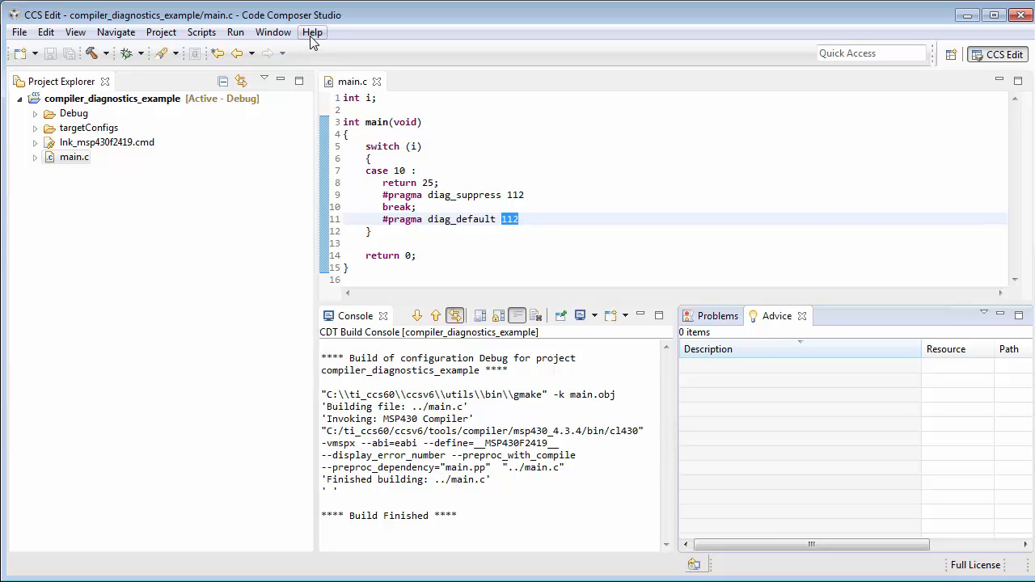
Step: Show the MSP430 compiler guide's Understanding Diagnostic Messages page in Help, returning via Prev
click(312, 33)
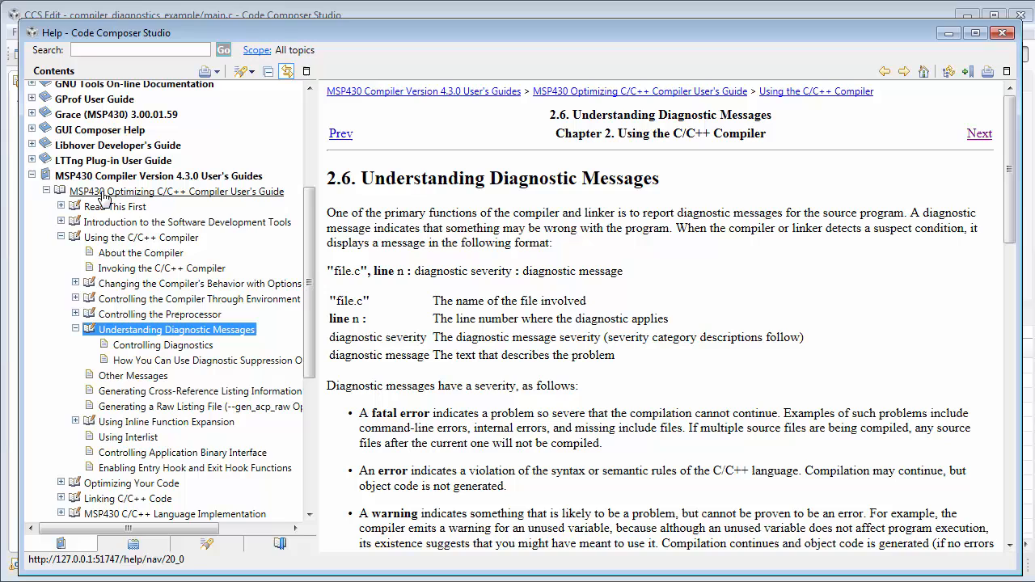
mouse_move(158, 175)
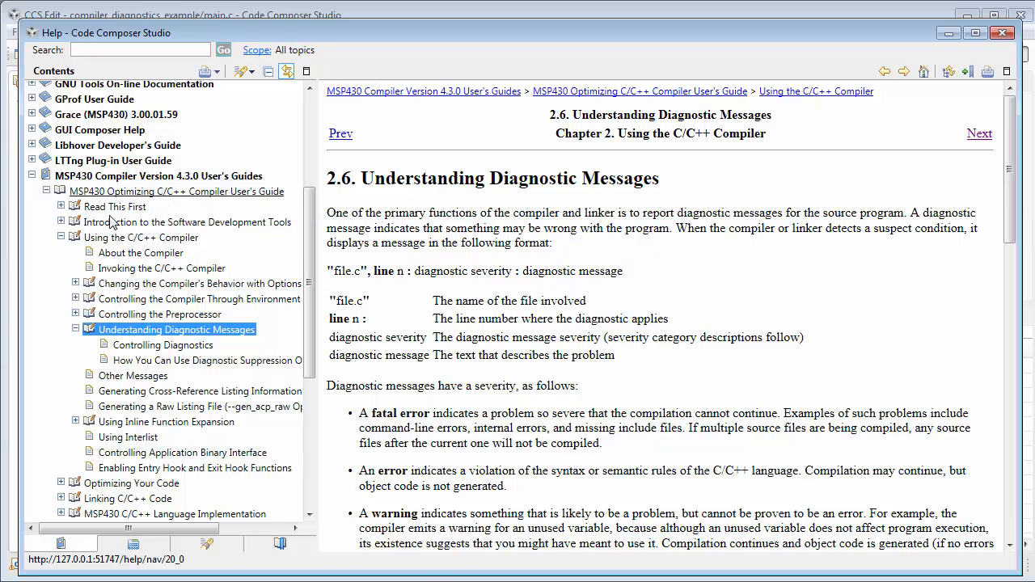
mouse_move(165, 236)
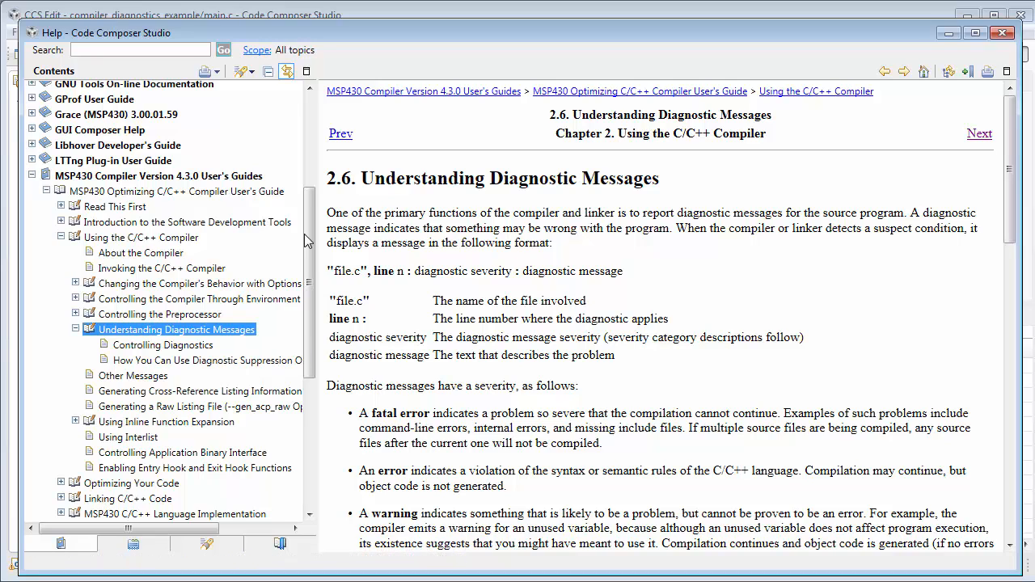
mouse_move(685, 94)
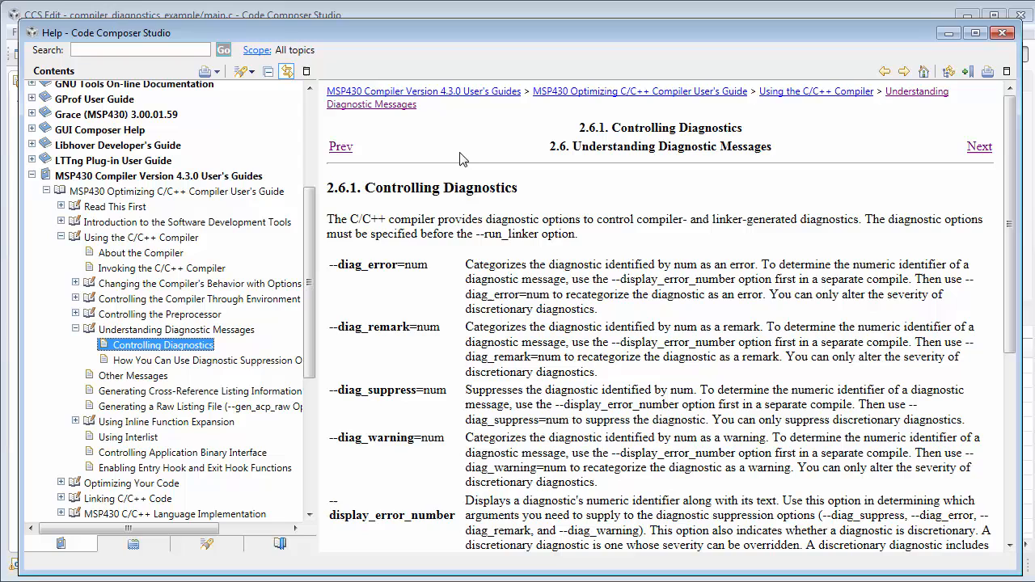
mouse_move(339, 145)
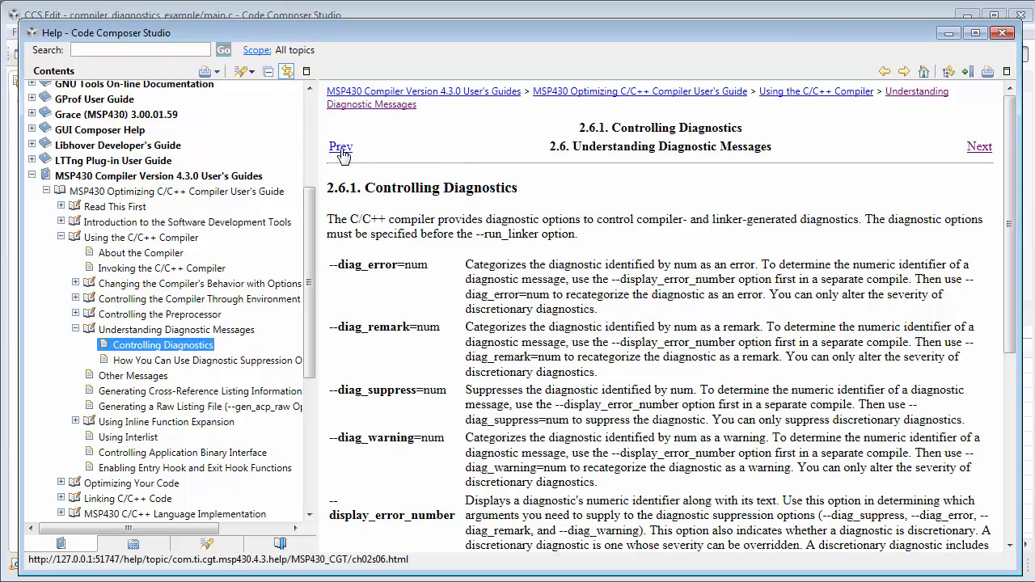
click(340, 133)
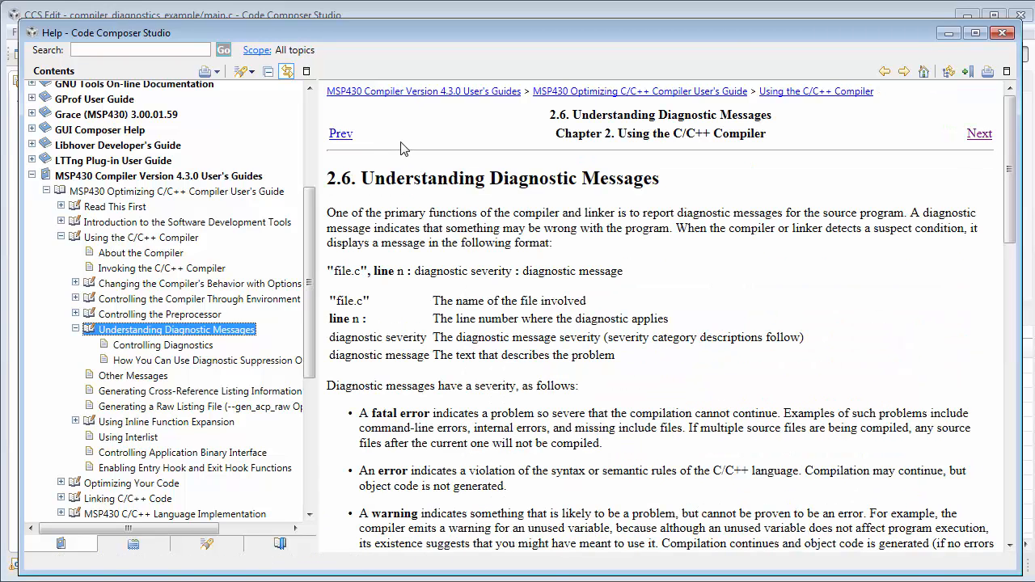